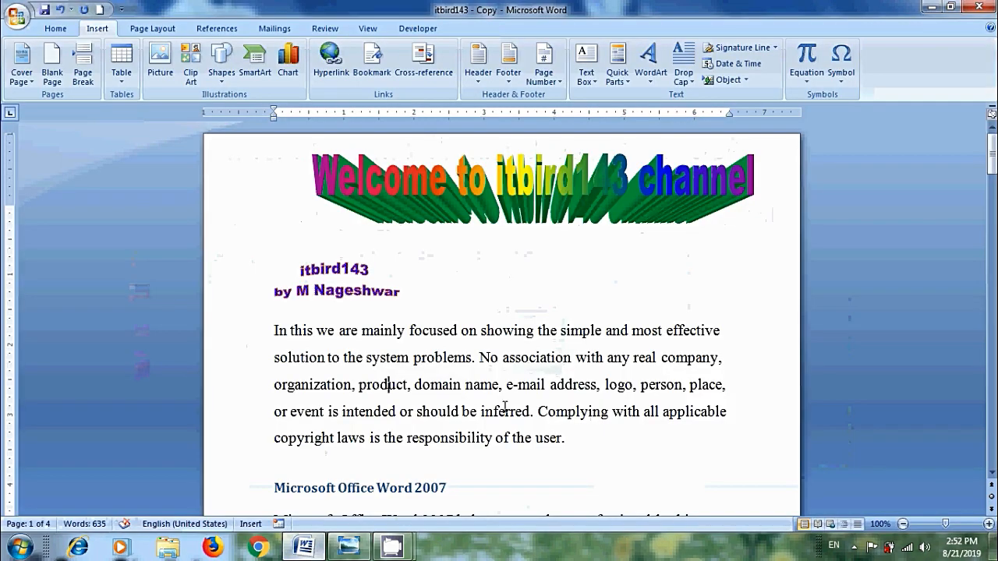
pyautogui.moveTo(27, 524)
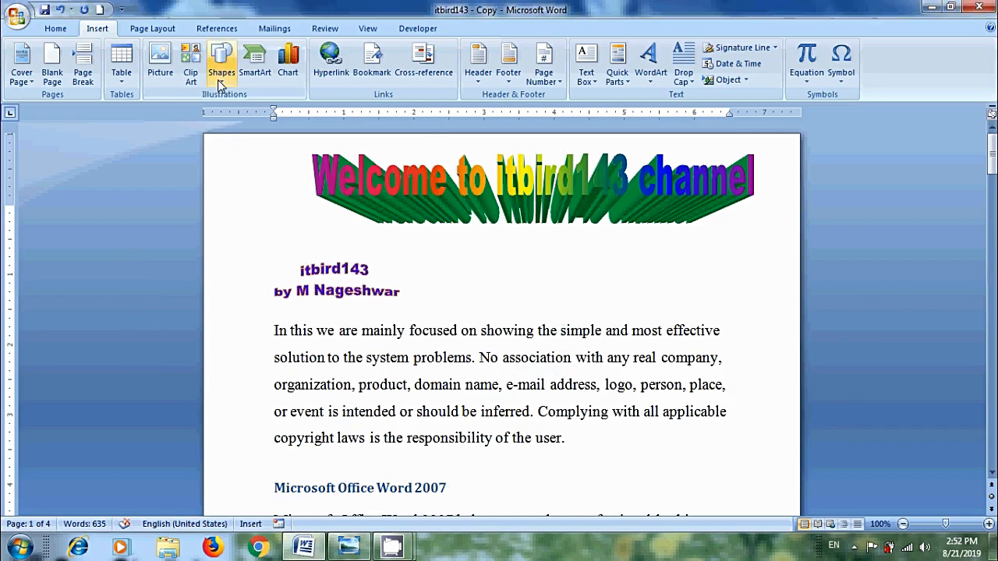
# - Draw an 11 by 8.5 inch rectangle covering the whole first page
pyautogui.click(221, 62)
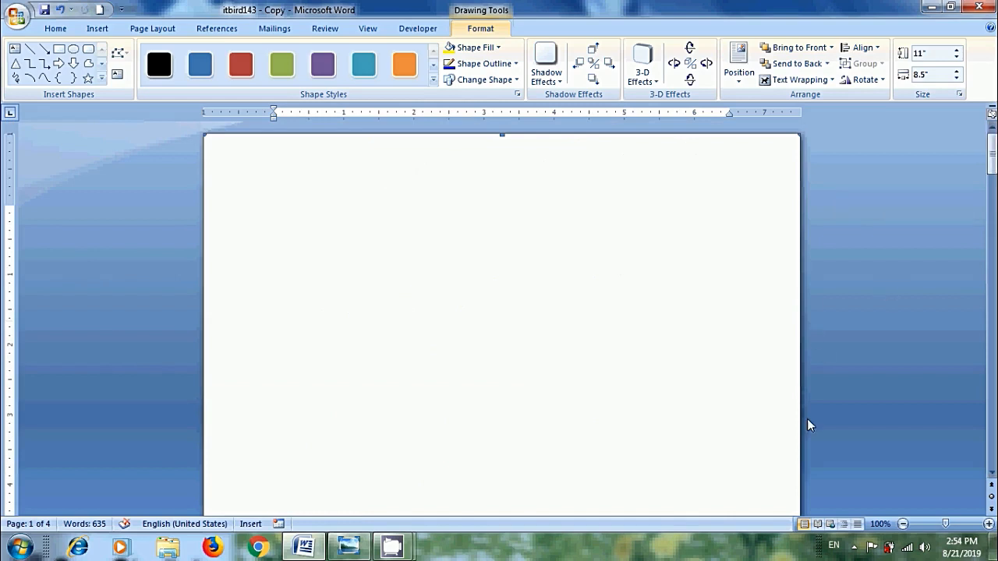
# - Give the page-one rectangle a light blue fill and remove its outline
pyautogui.click(474, 47)
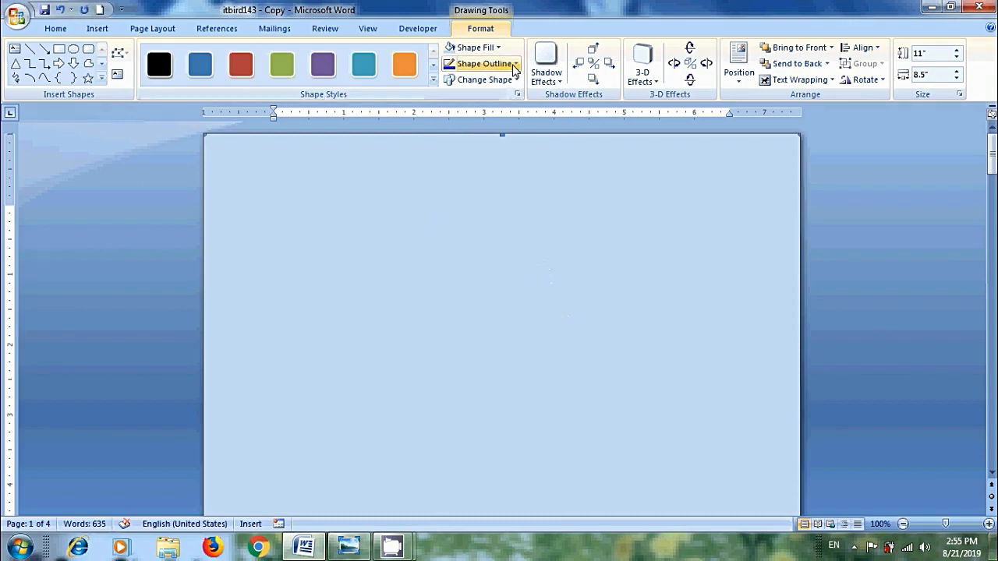
pyautogui.click(479, 63)
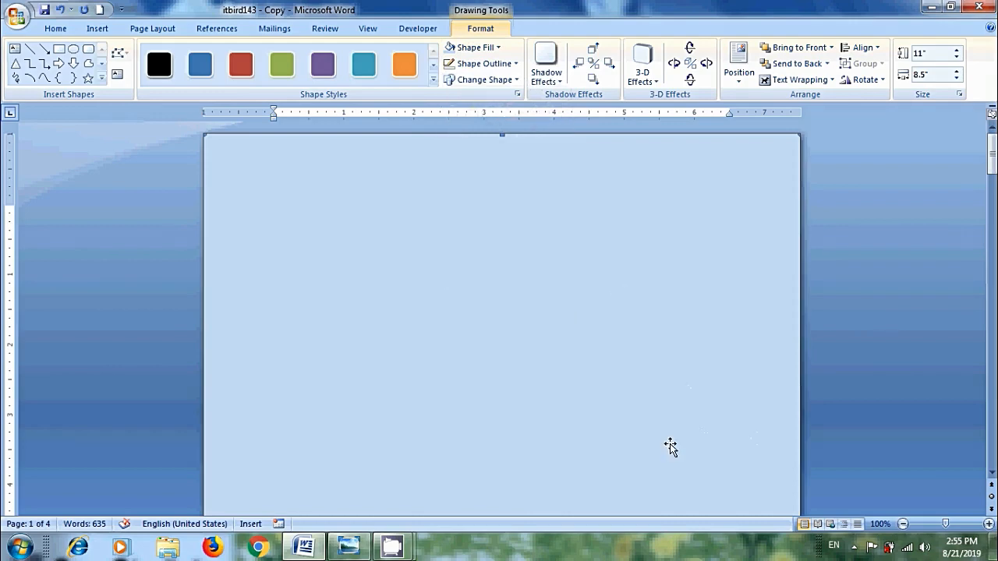
pyautogui.moveTo(652, 414)
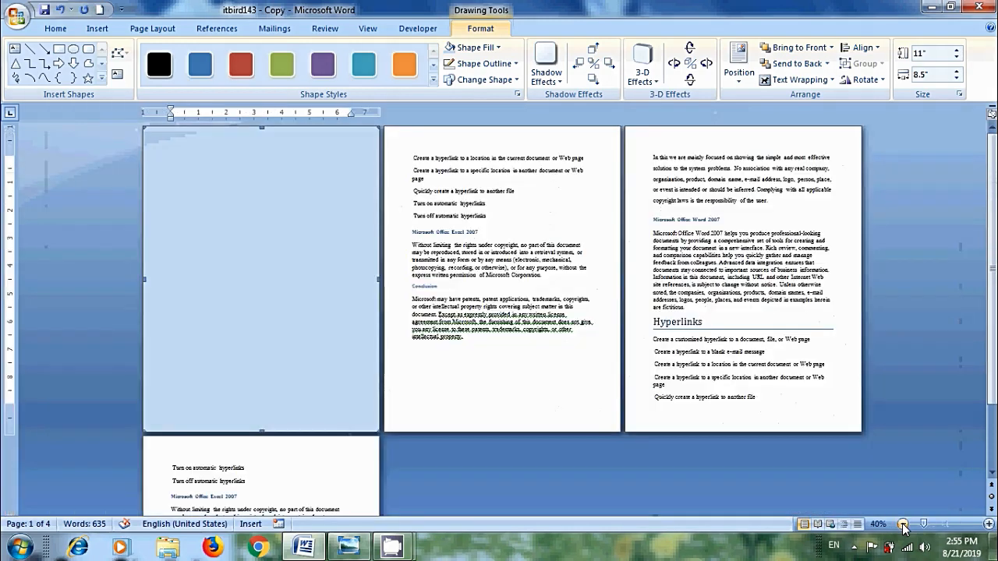
# - Duplicate the light blue rectangle with Ctrl+D to make copies for the other pages
pyautogui.click(904, 524)
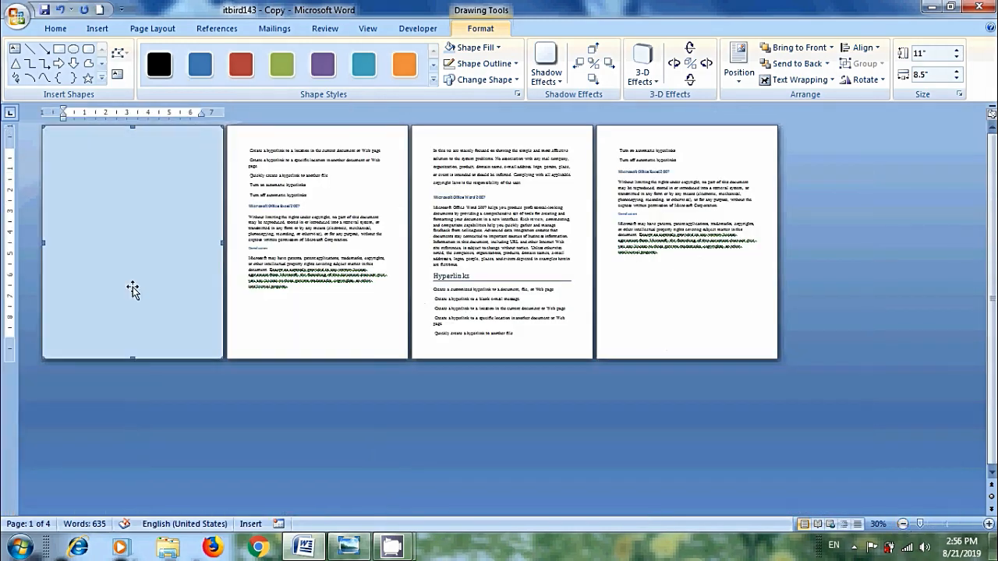
pyautogui.press('ctrl+d')
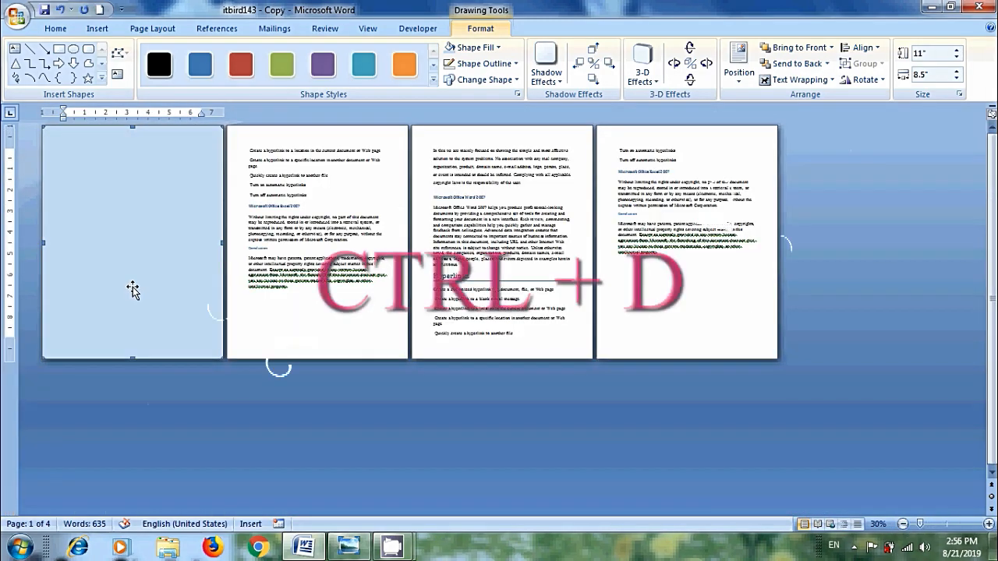
pyautogui.press('ctrl+d')
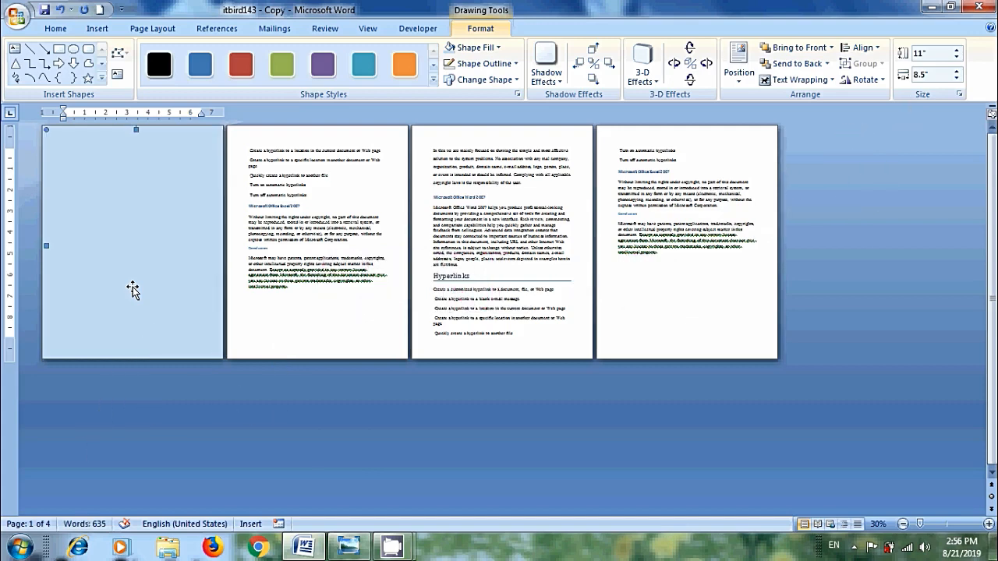
pyautogui.moveTo(286, 256)
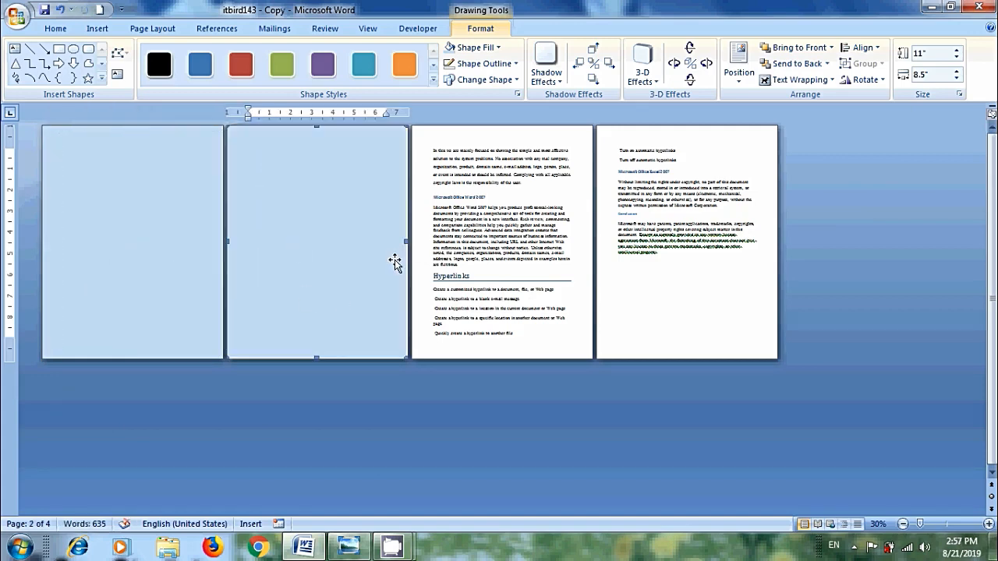
pyautogui.moveTo(325, 220)
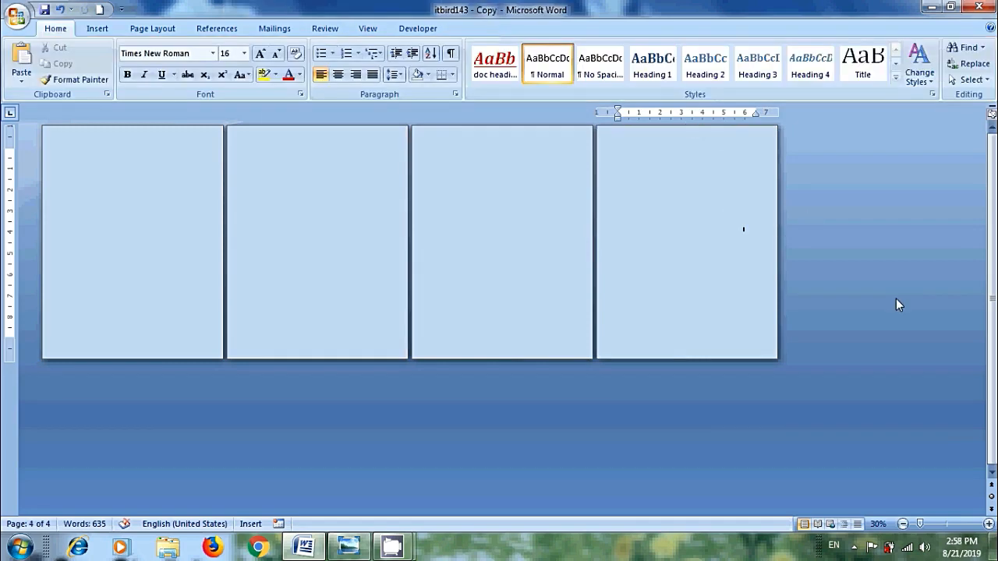
pyautogui.moveTo(326, 182)
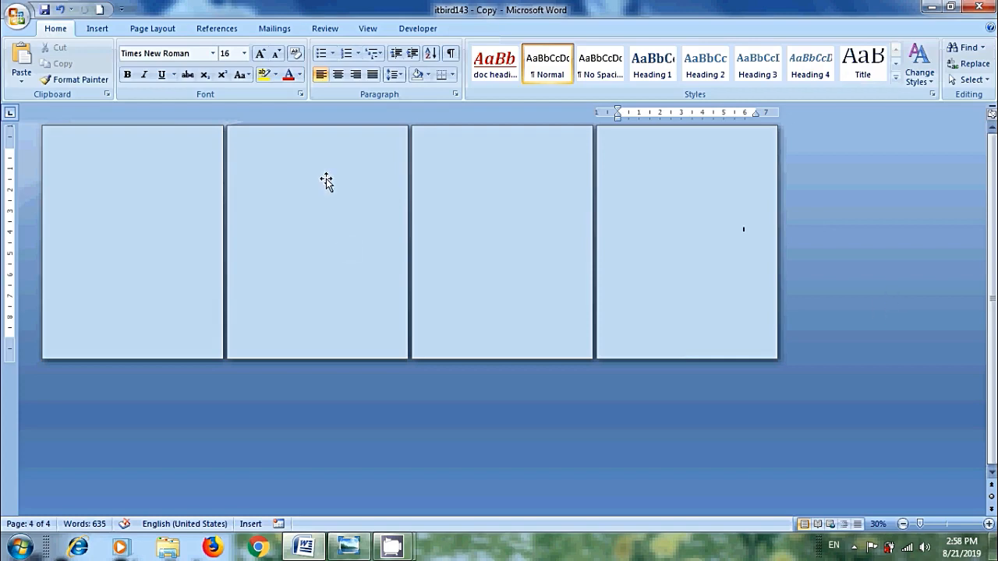
# - Refill the rectangles on the following pages in salmon, purple and olive
pyautogui.click(475, 47)
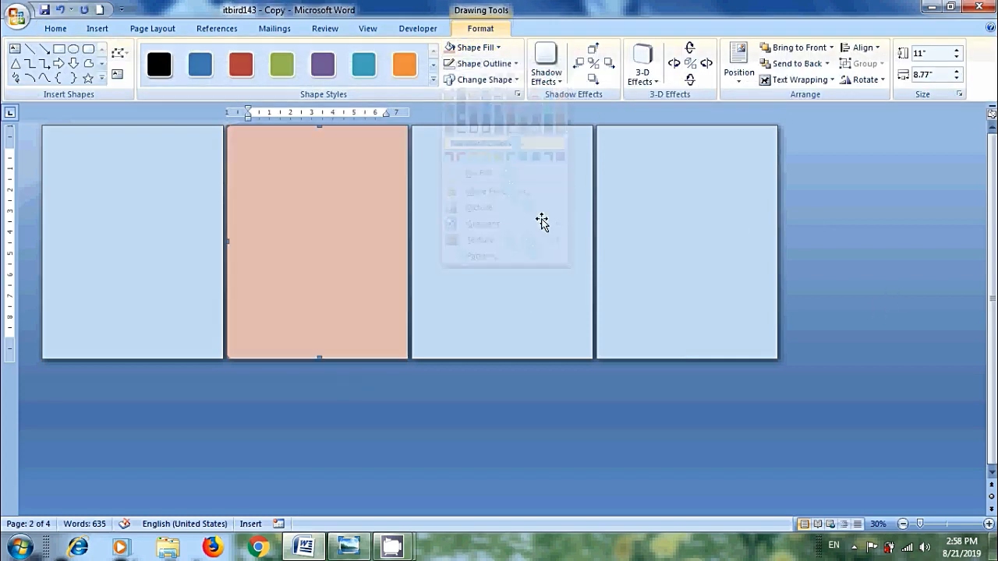
pyautogui.click(472, 46)
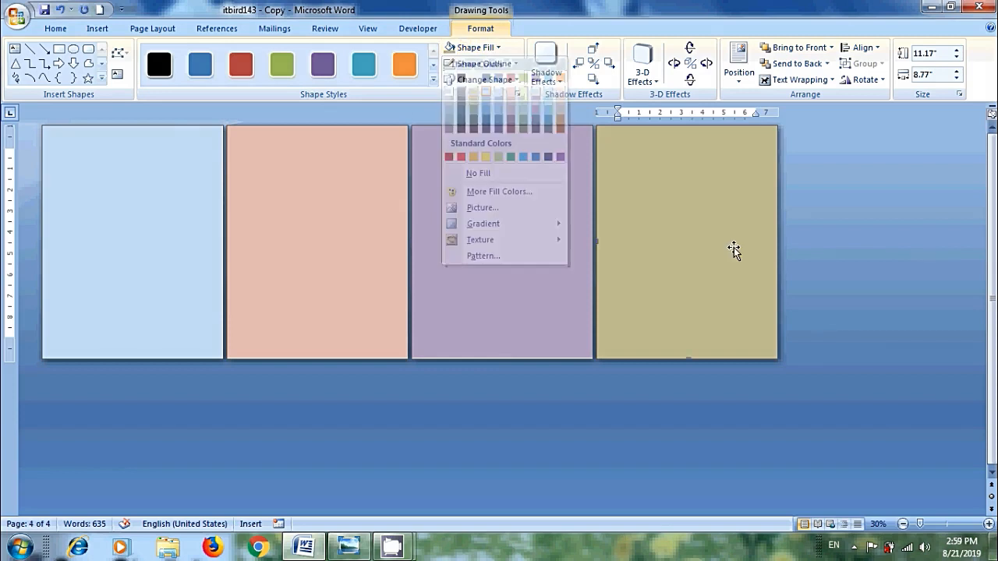
# - Set the first page's rectangle to Behind Text wrapping so the text shows over it
pyautogui.click(885, 383)
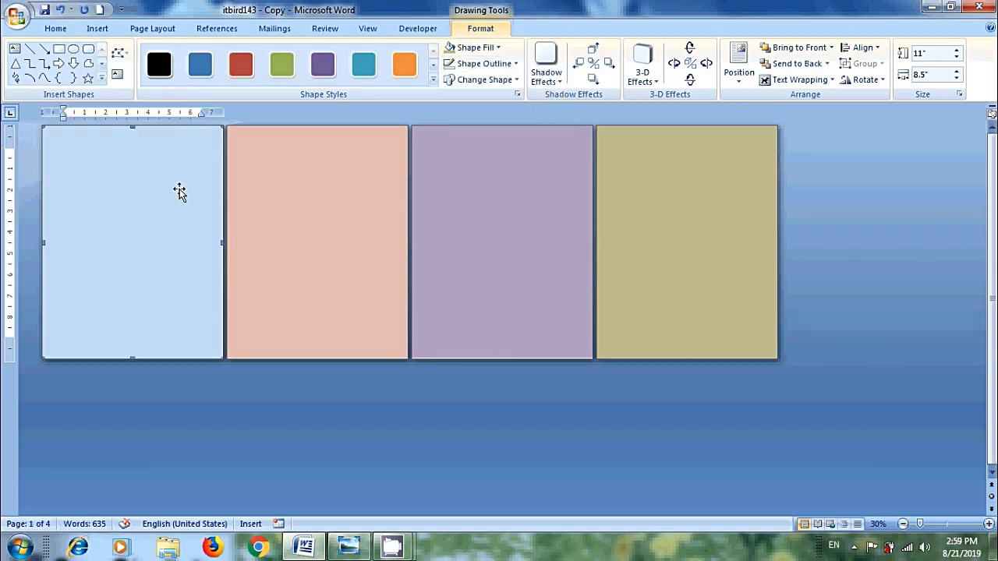
pyautogui.moveTo(402, 226)
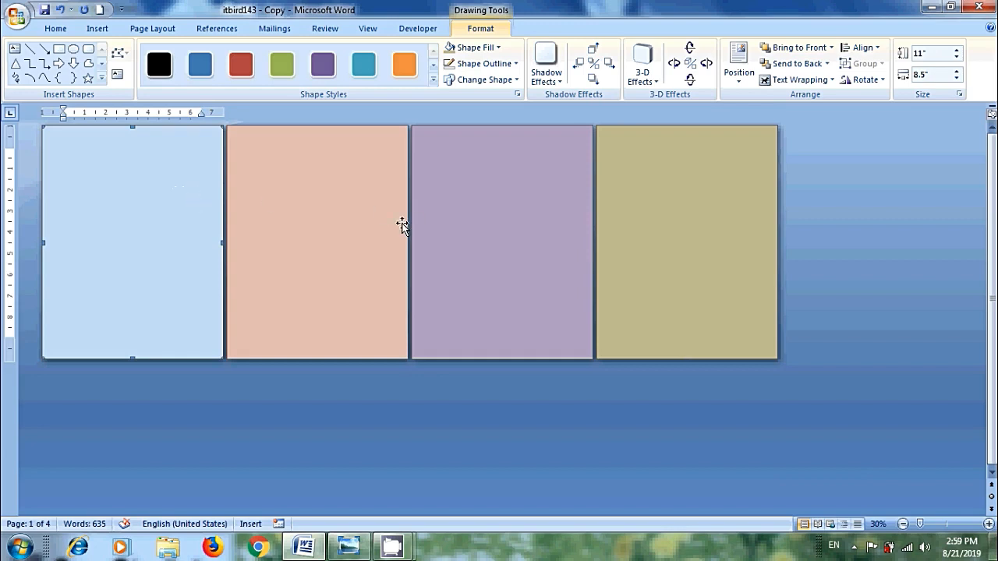
pyautogui.moveTo(847, 124)
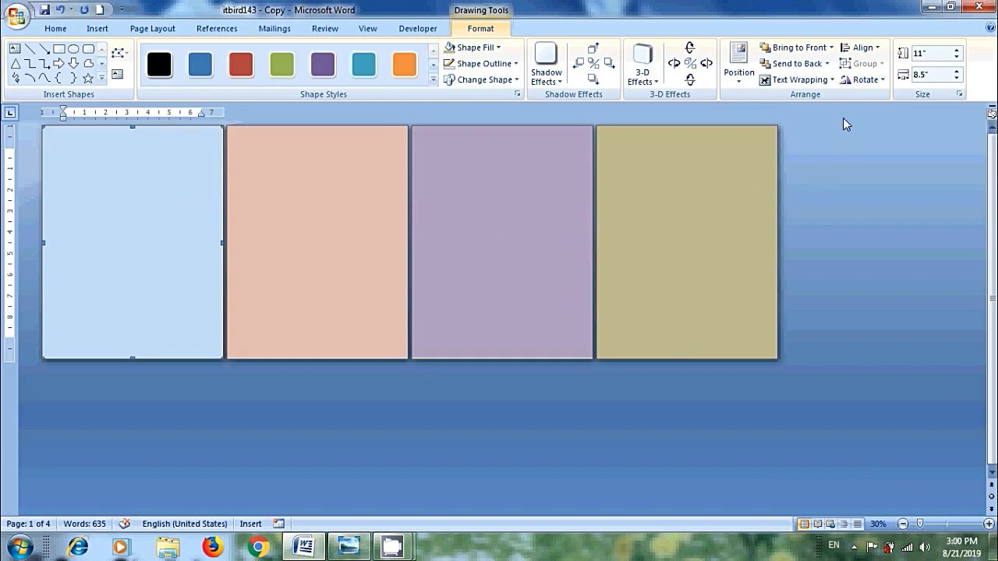
pyautogui.moveTo(799, 80)
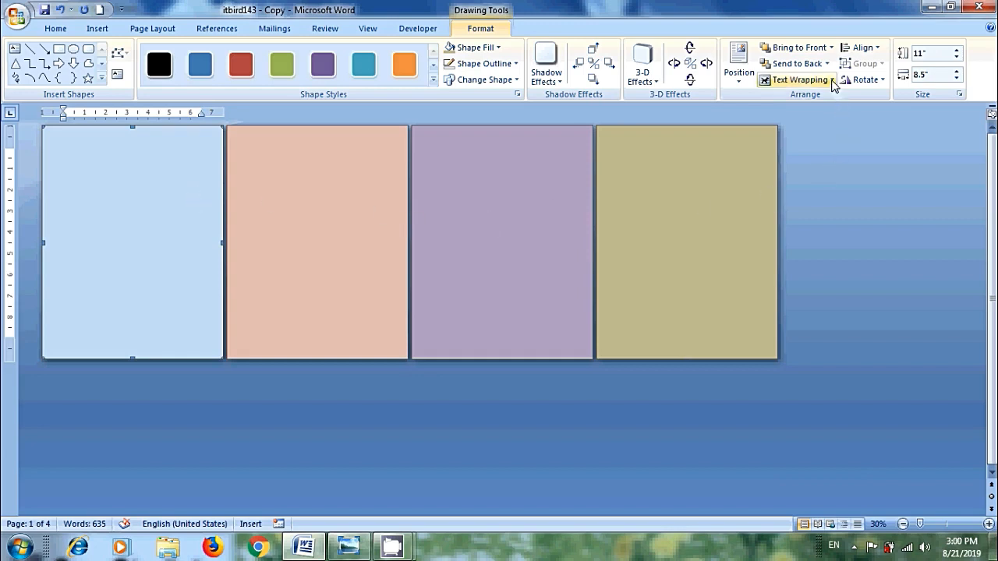
pyautogui.click(799, 80)
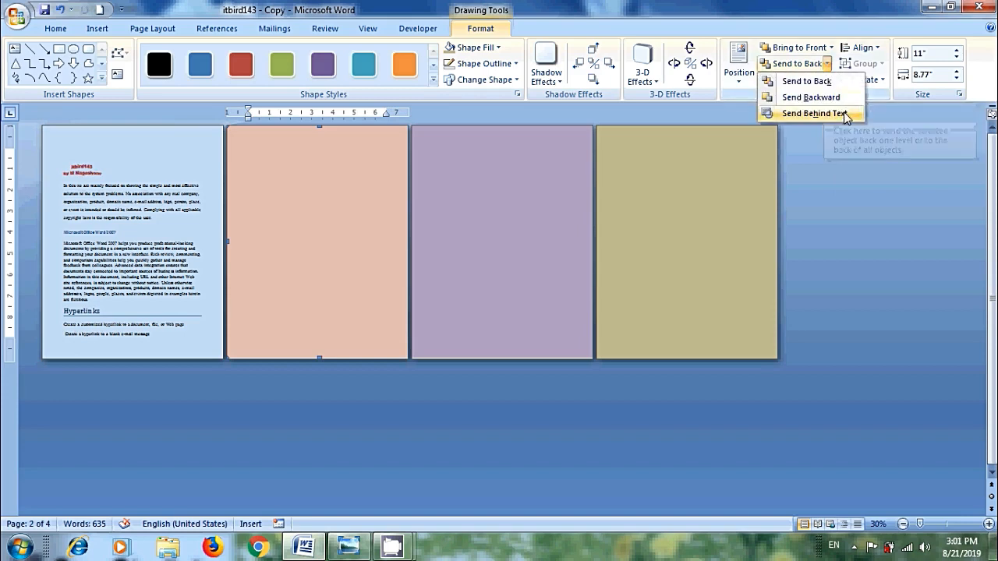
pyautogui.click(816, 113)
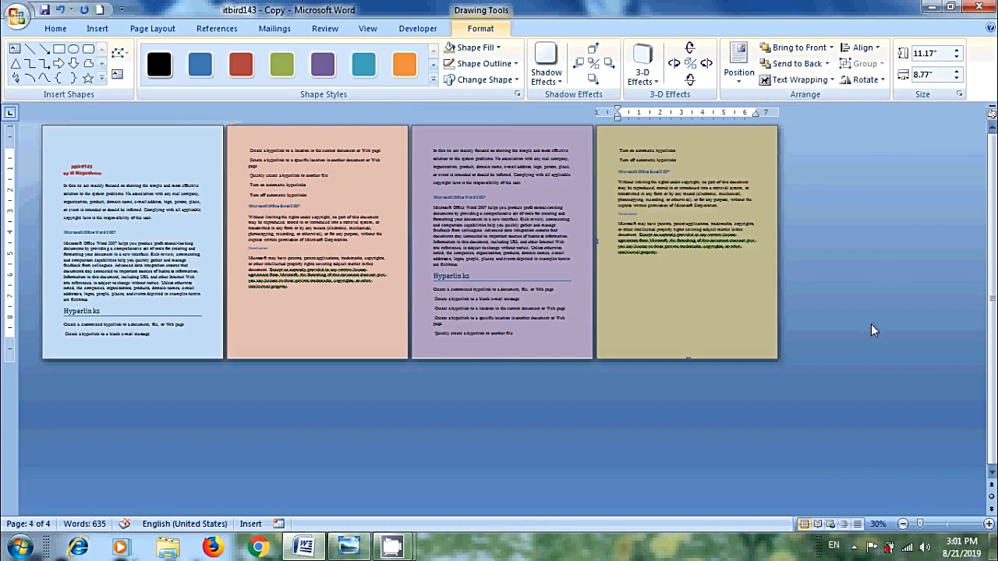
pyautogui.moveTo(136, 176)
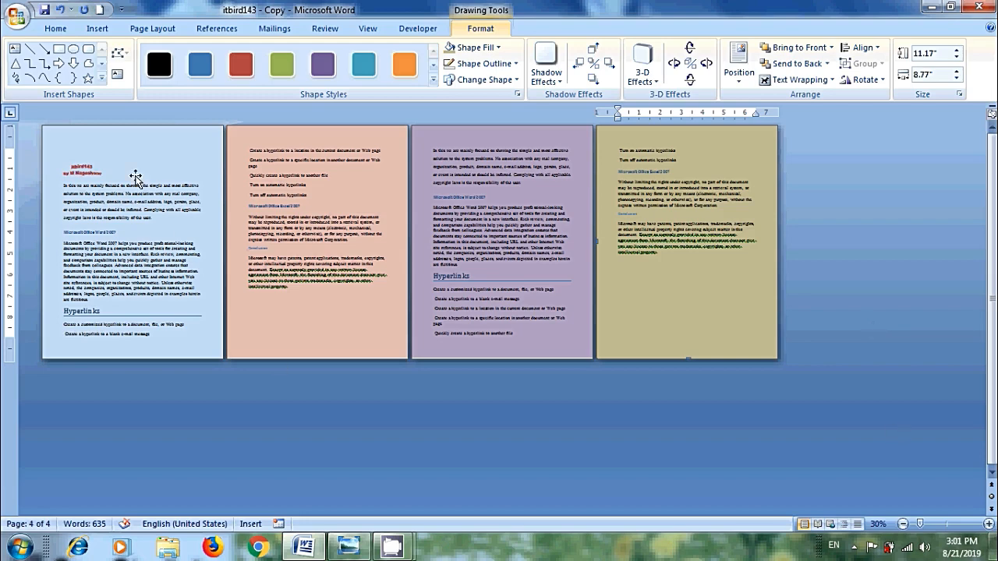
# - Enable Print background colors and images in Word Options > Display and confirm
pyautogui.click(17, 14)
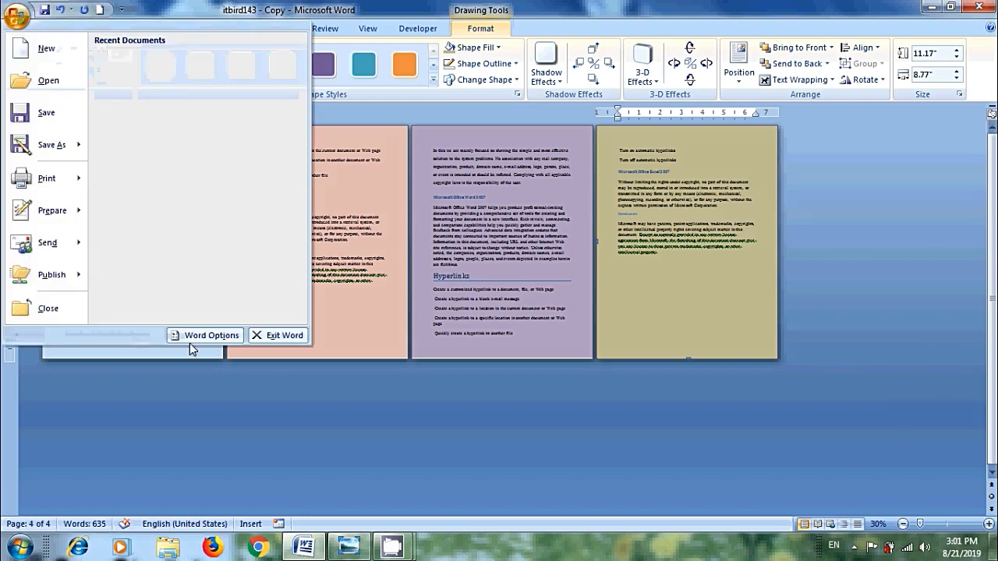
pyautogui.click(204, 335)
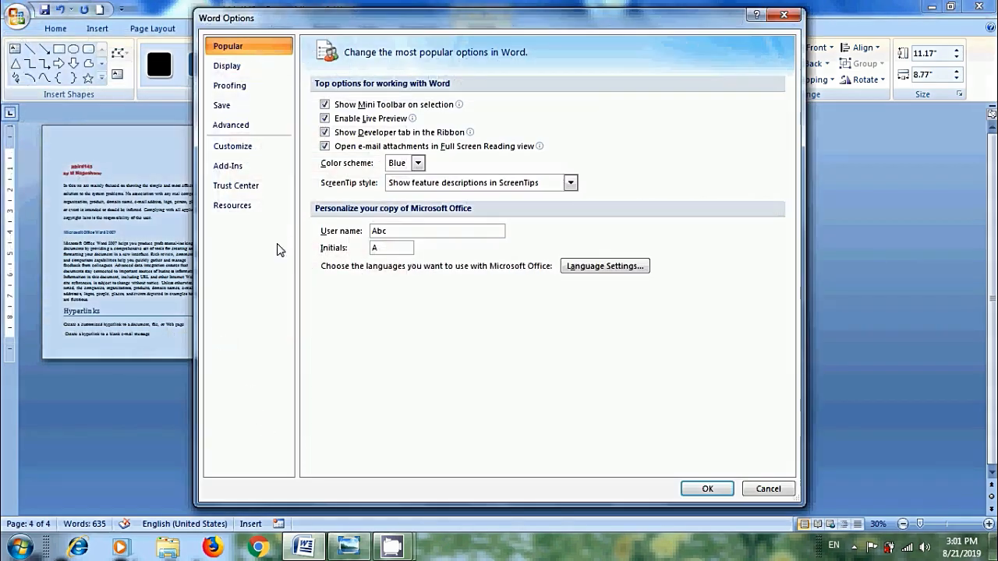
pyautogui.click(226, 65)
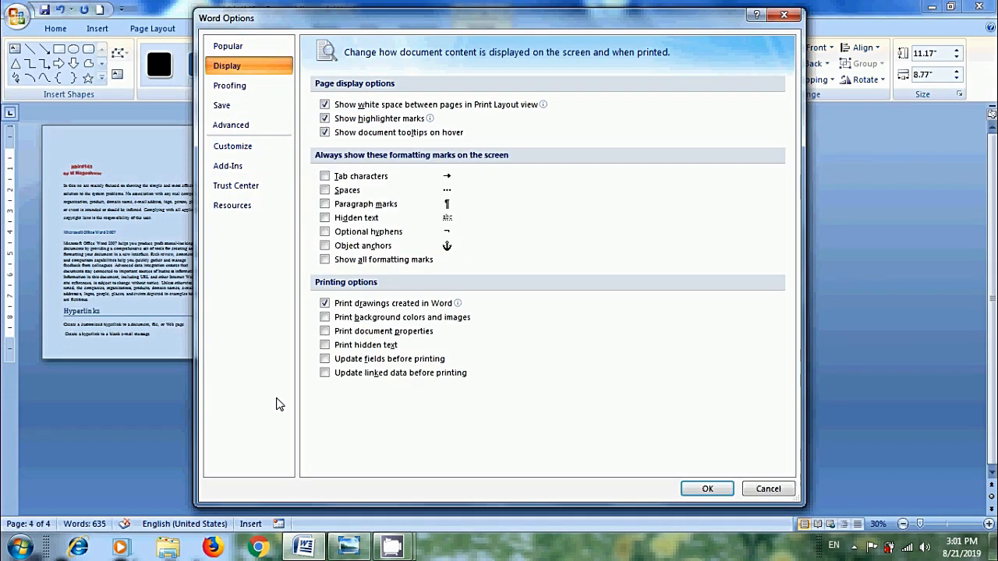
pyautogui.moveTo(460, 312)
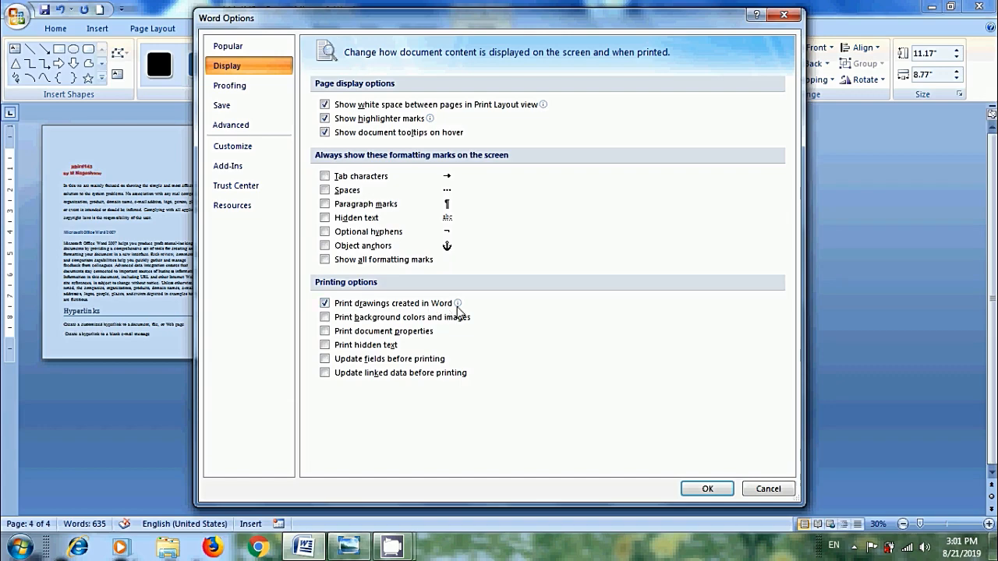
pyautogui.click(326, 317)
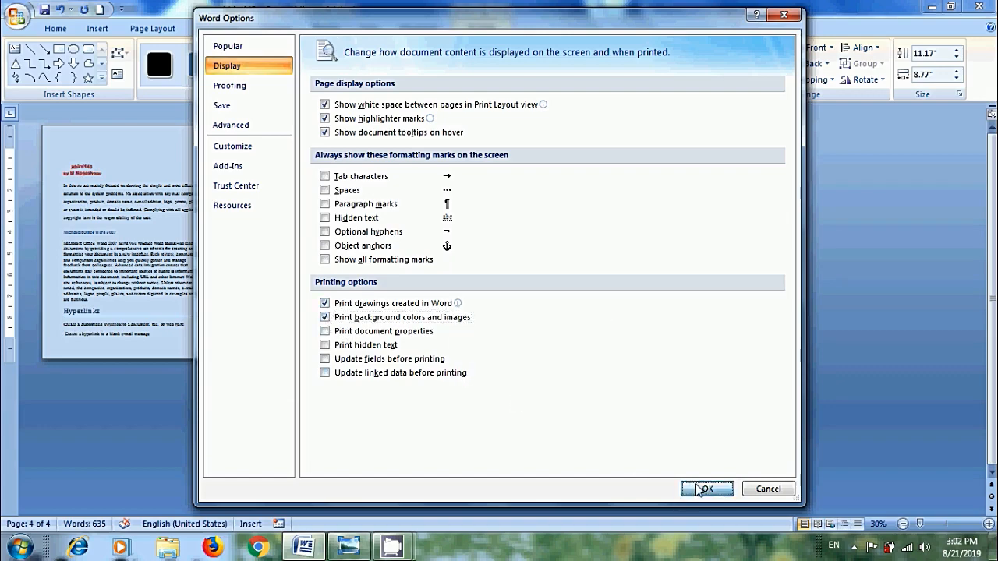
pyautogui.click(706, 489)
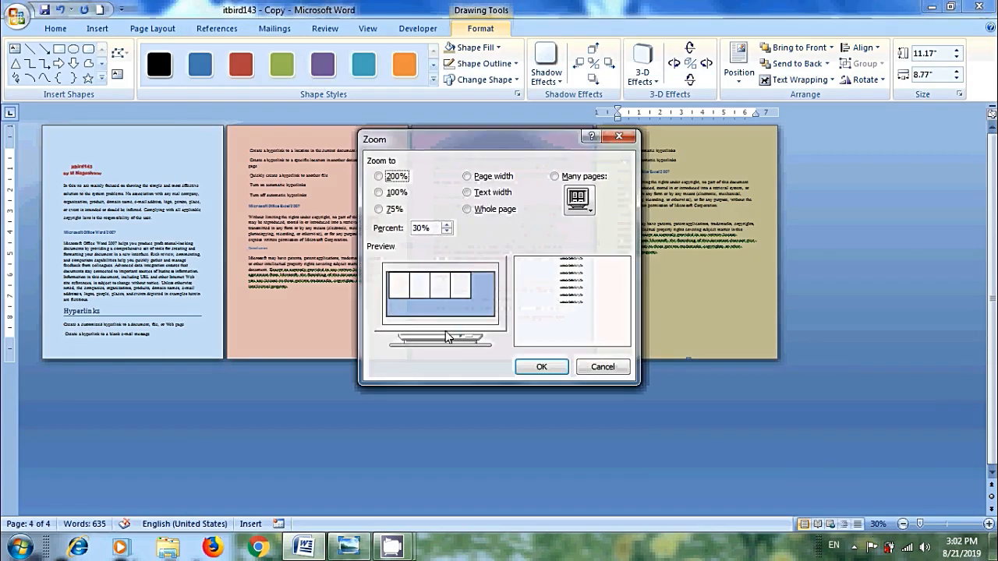
# - Zoom to 100%, scroll through the tinted pages, then switch to the title image
pyautogui.click(542, 367)
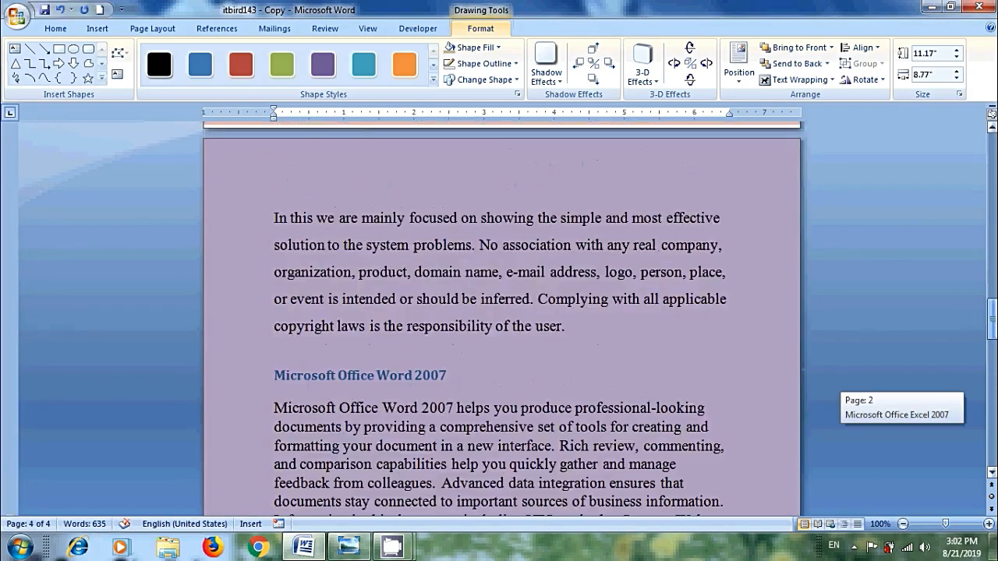
pyautogui.scroll(-3)
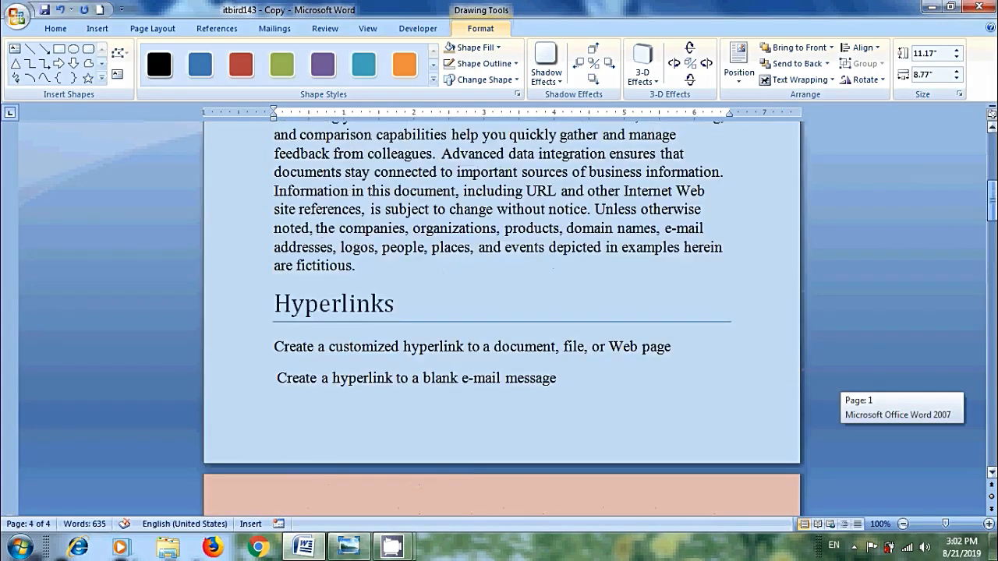
pyautogui.click(349, 545)
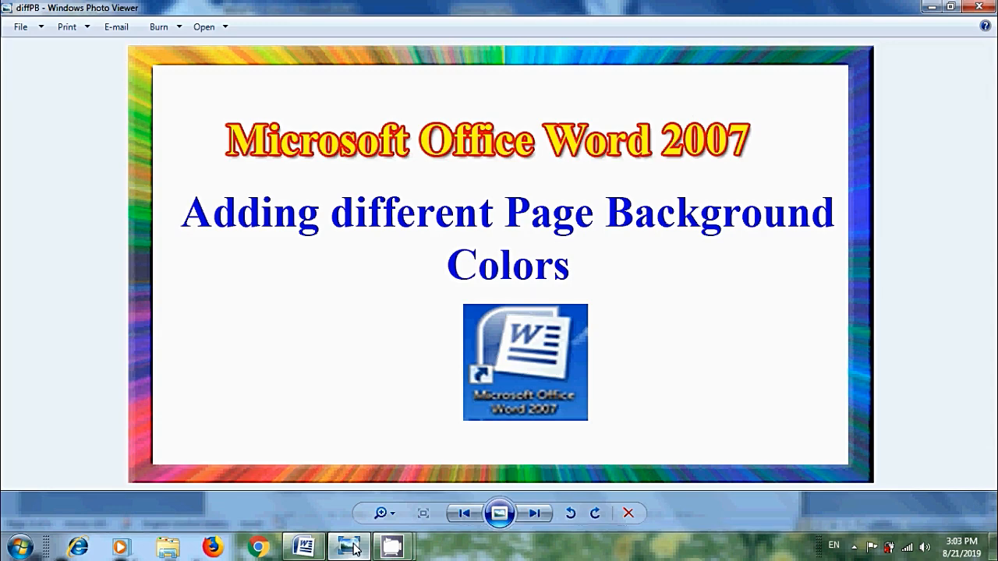
pyautogui.moveTo(509, 424)
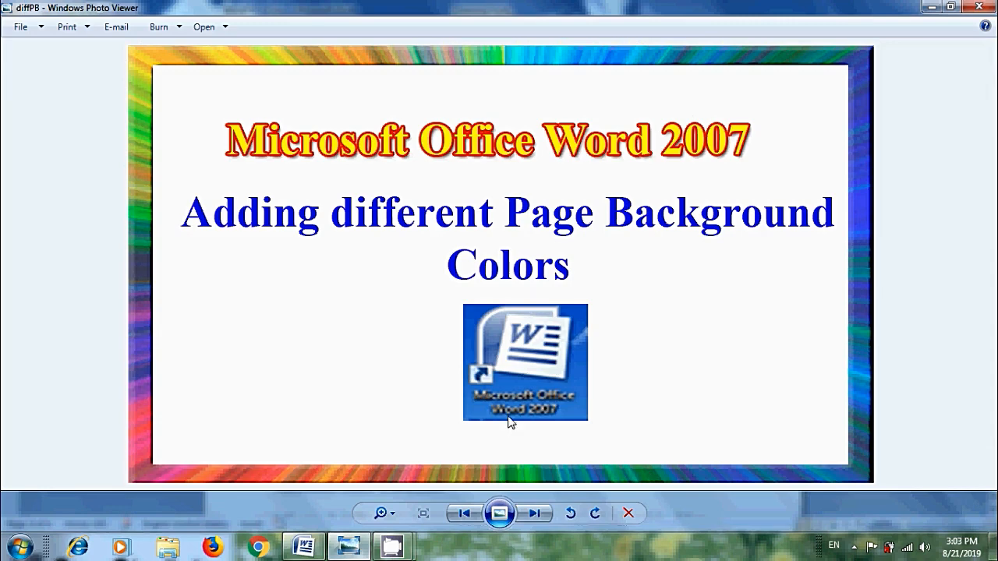